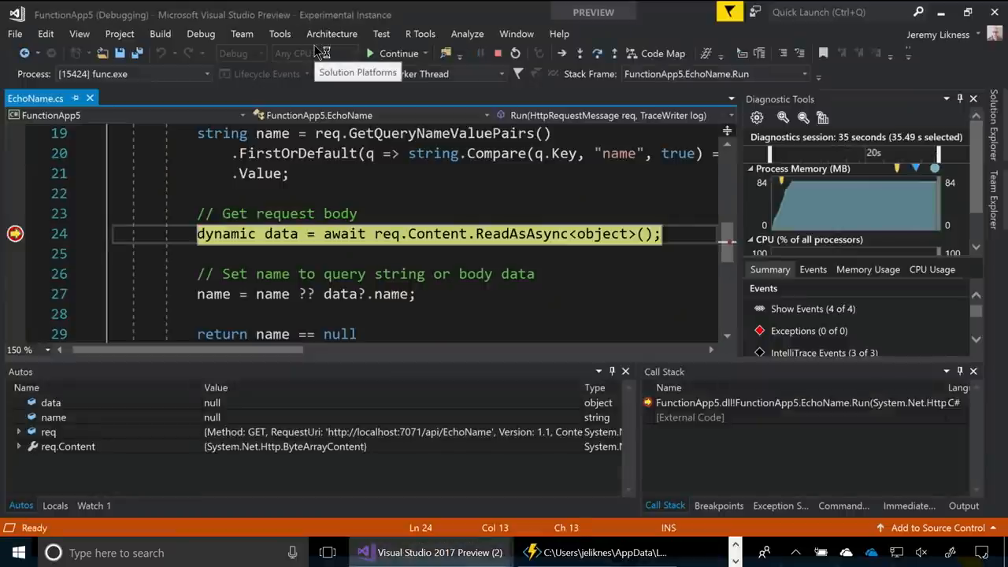
Resume execution and request the local EchoName URL with ?name=VSToolbox in Chrome.
click(399, 52)
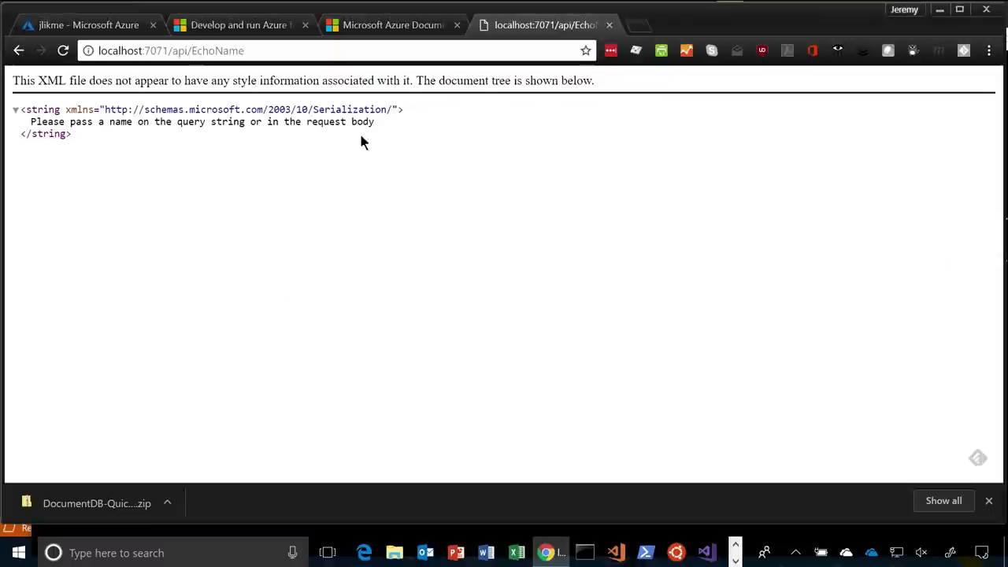
drag(40, 121, 71, 134)
text(?)
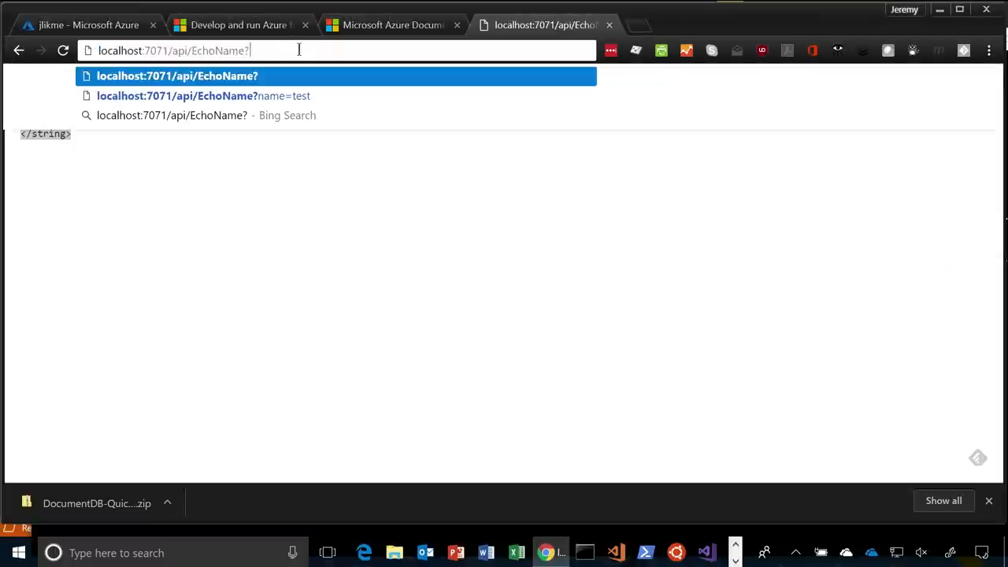
text(name=V)
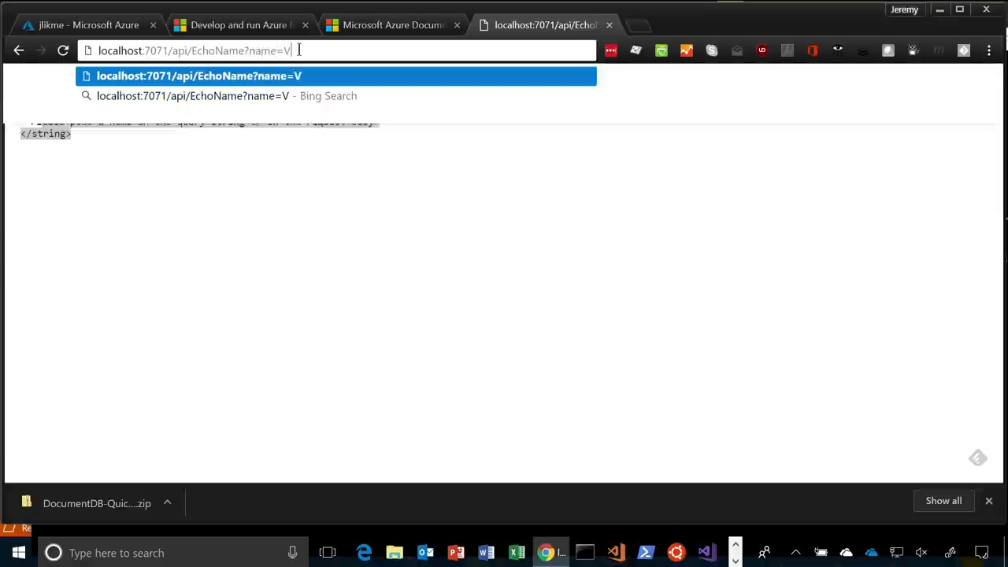
text(SToolbox)
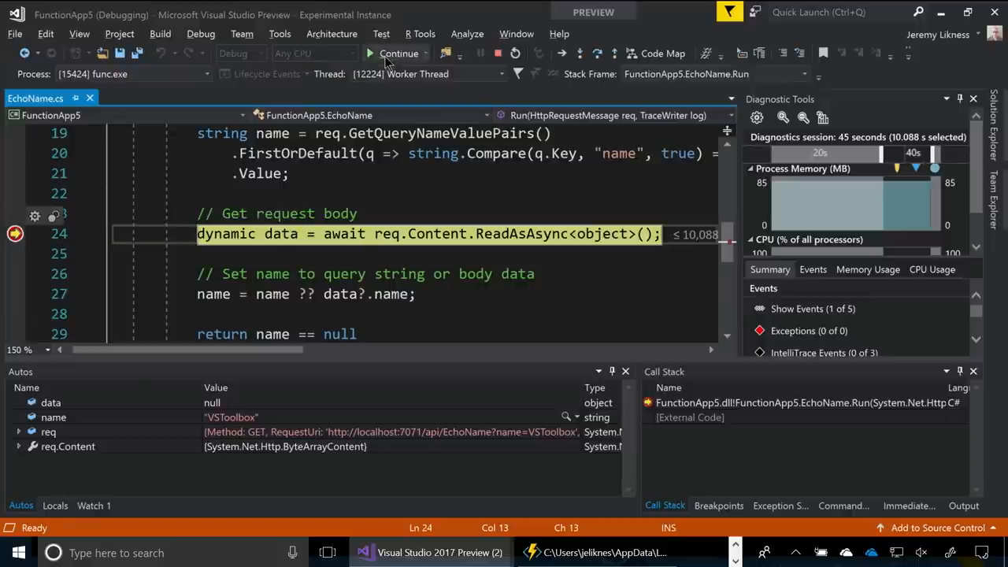
Resume past the breakpoint and stop debugging the FunctionApp5 function app.
click(398, 53)
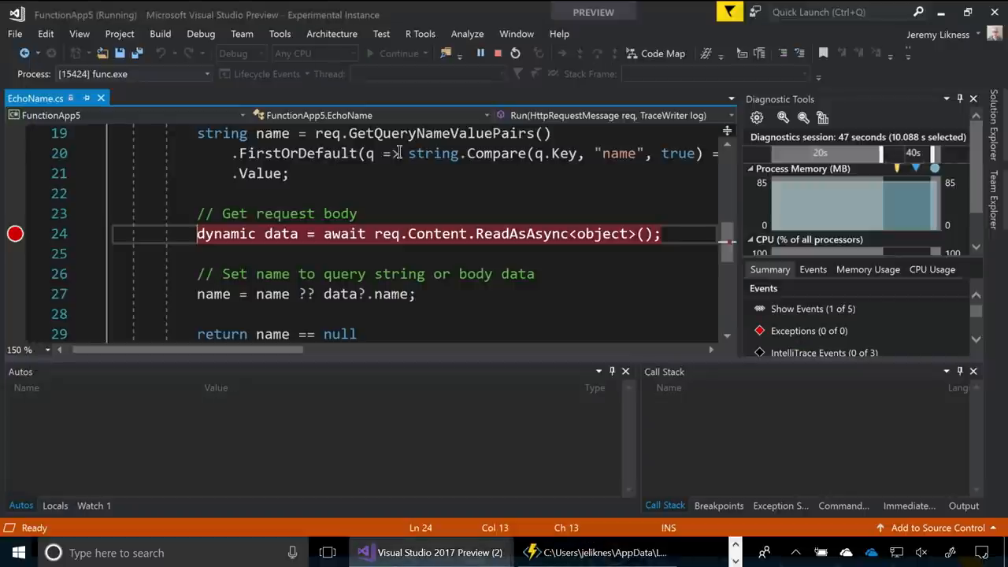
click(546, 552)
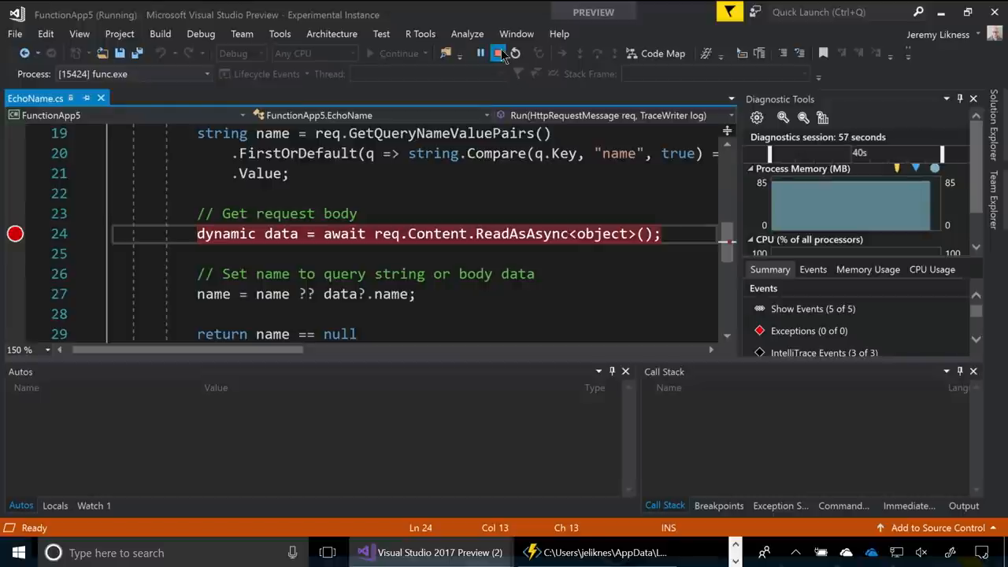
click(501, 53)
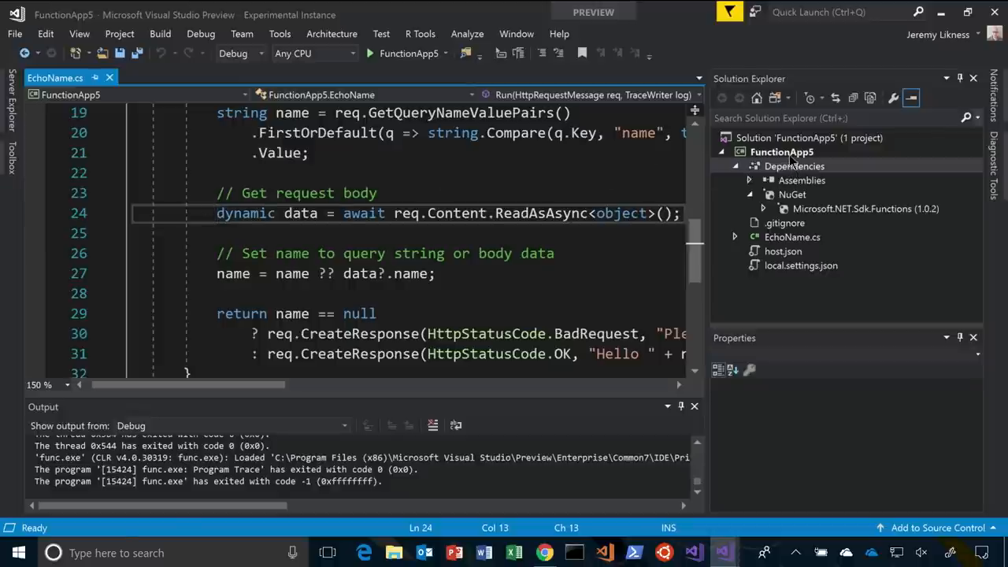
Start publishing the FunctionApp5 project to Azure as a new App Service.
right_click(782, 151)
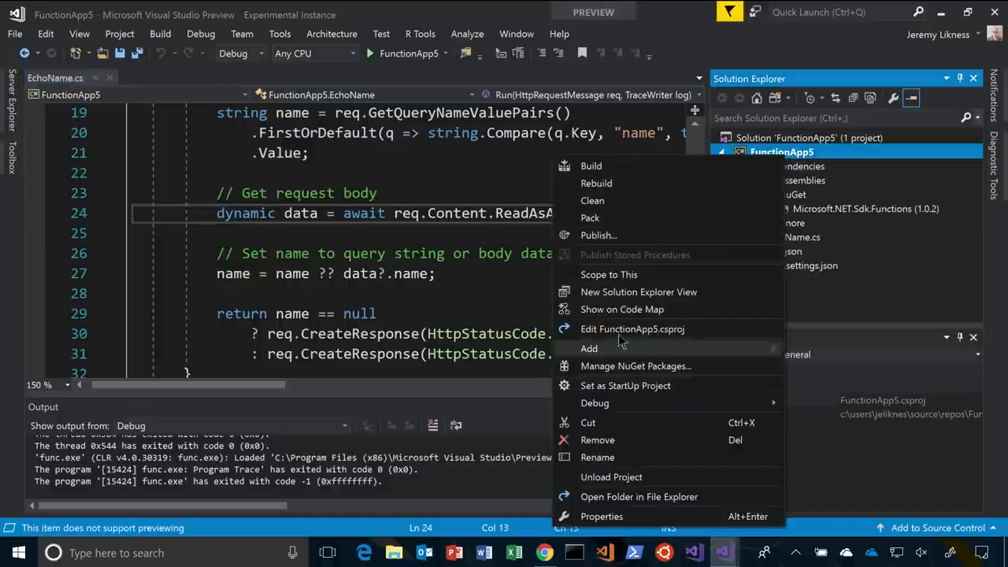
click(598, 235)
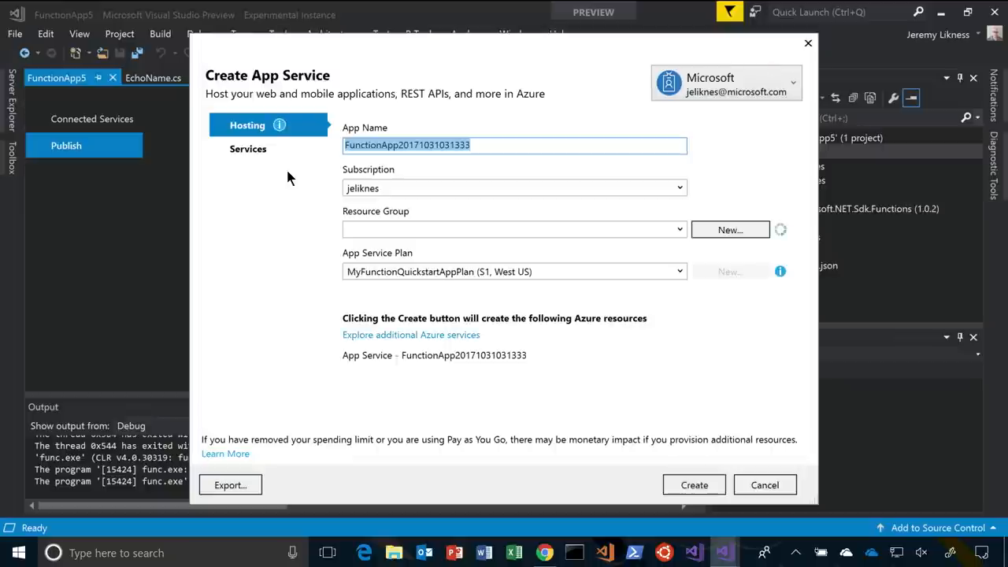
Name the app MyVSToolboxApp and add a new resource group VSToolbox-Group.
text(MyVSToolbox)
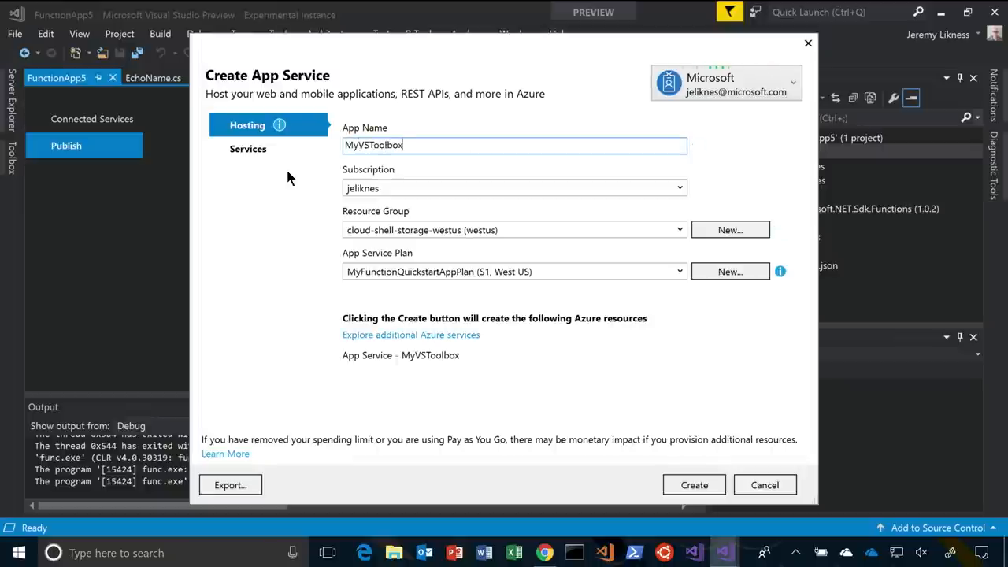
text(App)
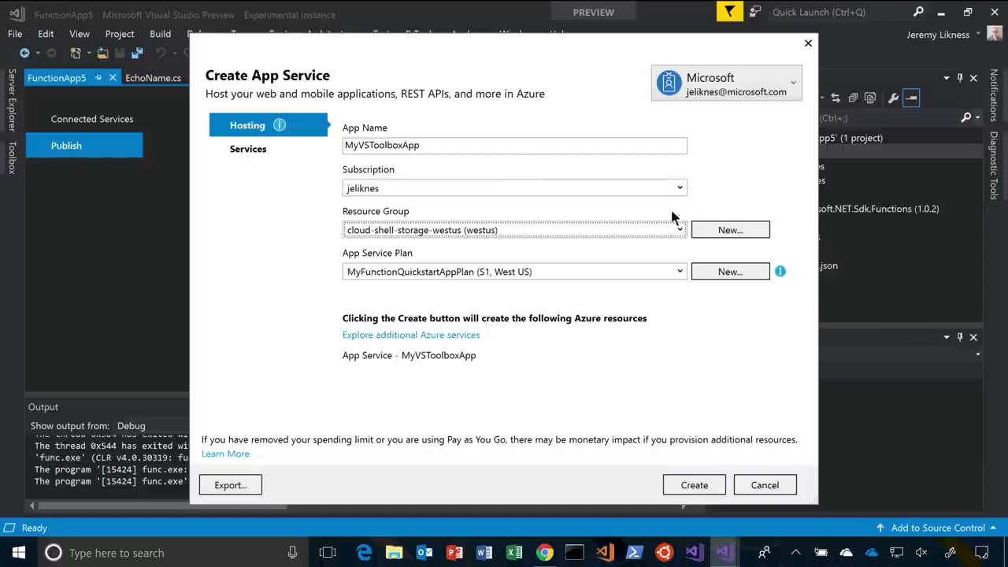
click(730, 230)
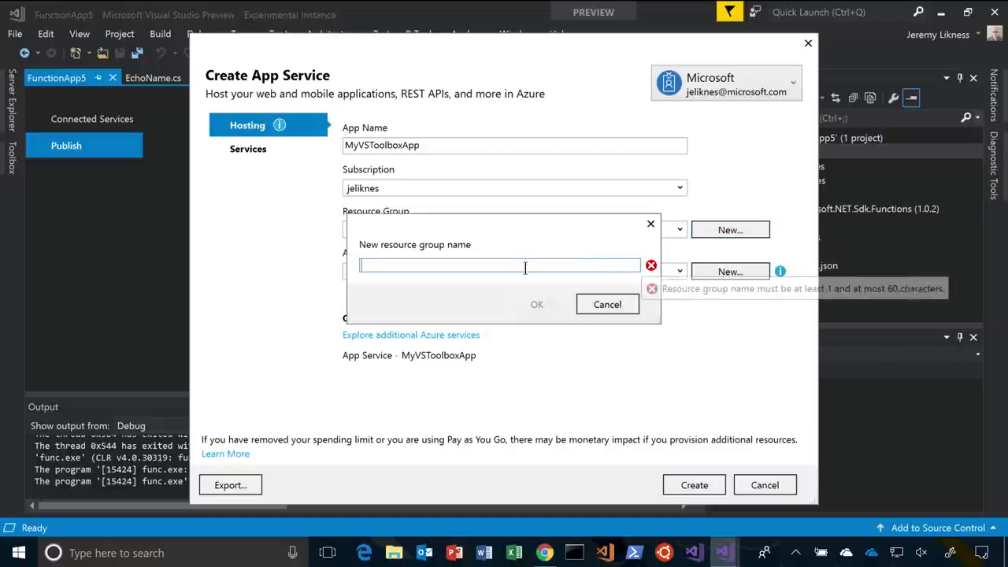
text(VSToolbox-Group)
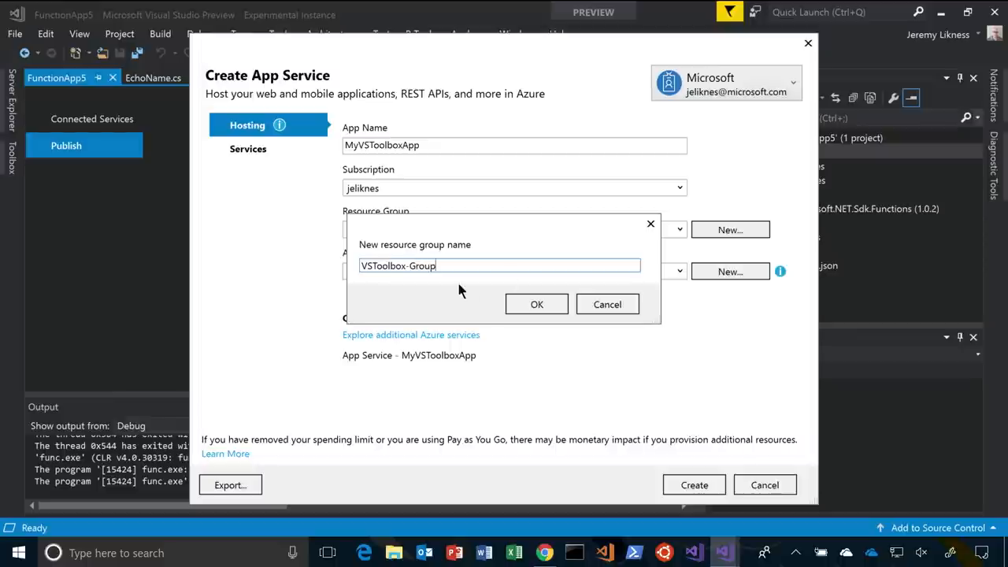
click(536, 304)
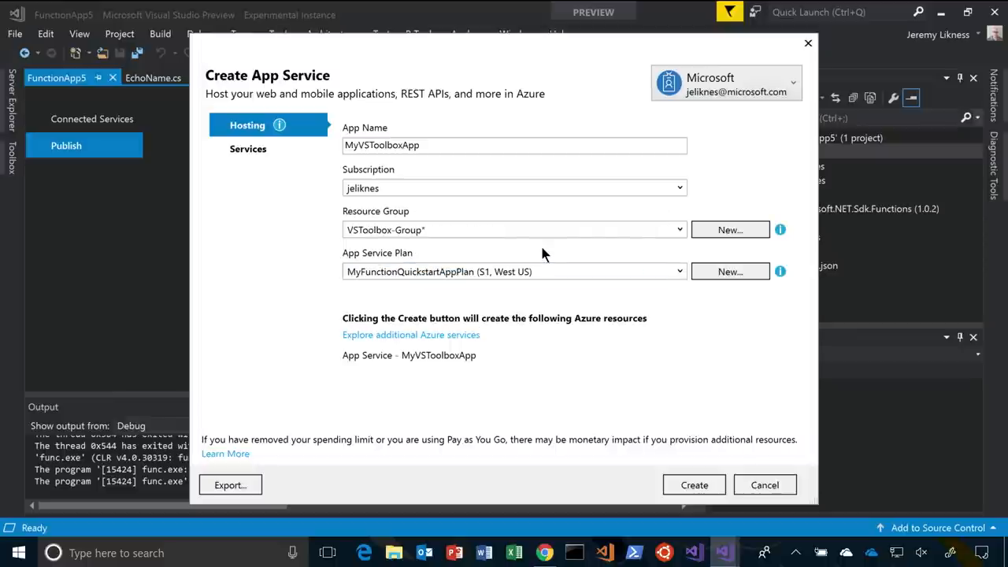
click(730, 271)
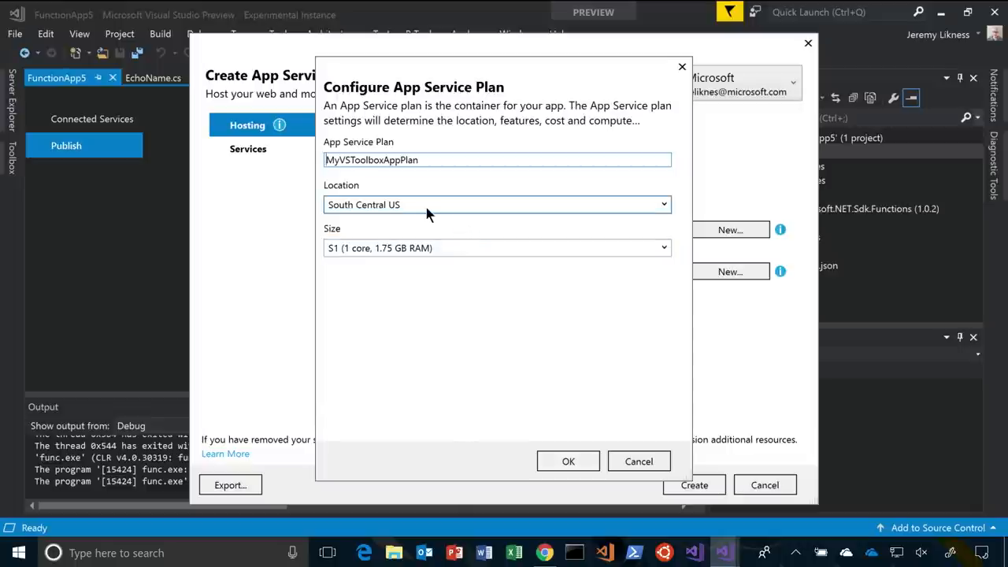
Set MyVSToolboxAppPlan's location to West US and its size to Consumption.
click(498, 204)
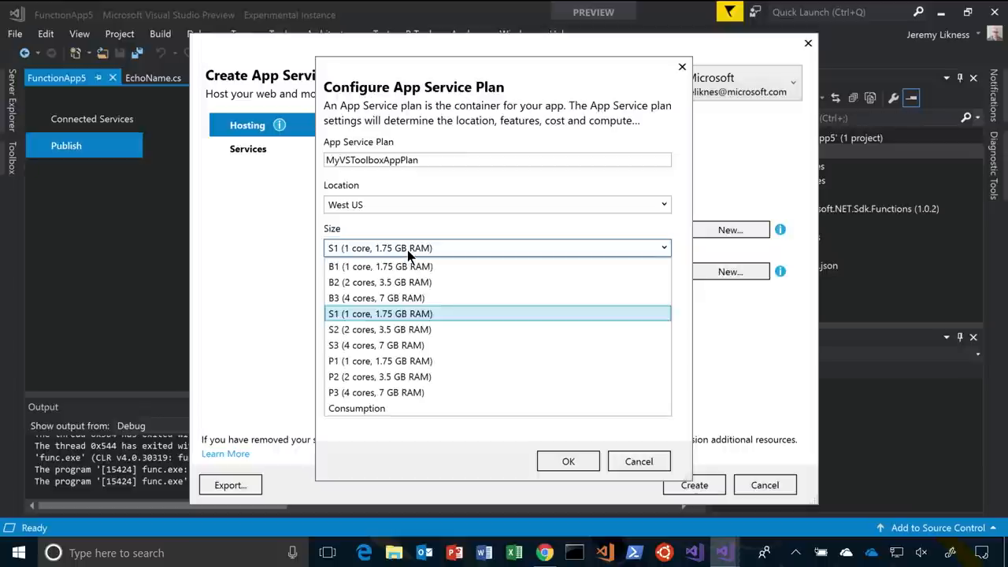
mouse_move(415, 313)
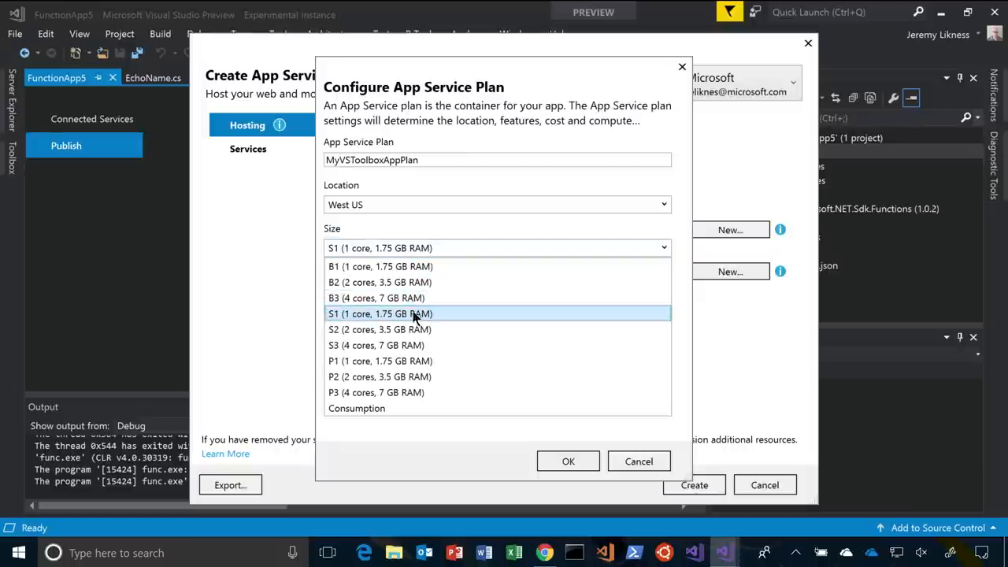
mouse_move(405, 297)
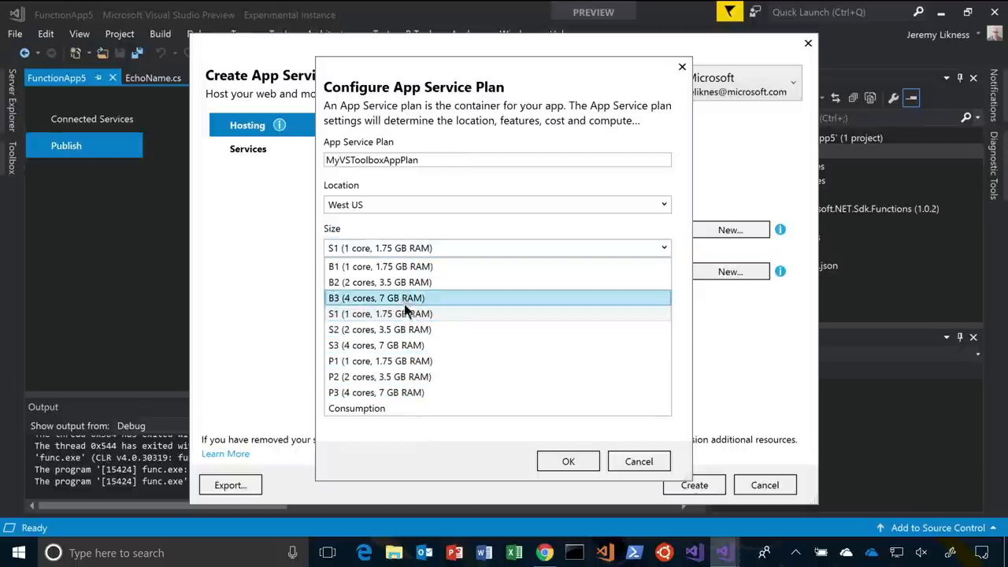
mouse_move(380, 266)
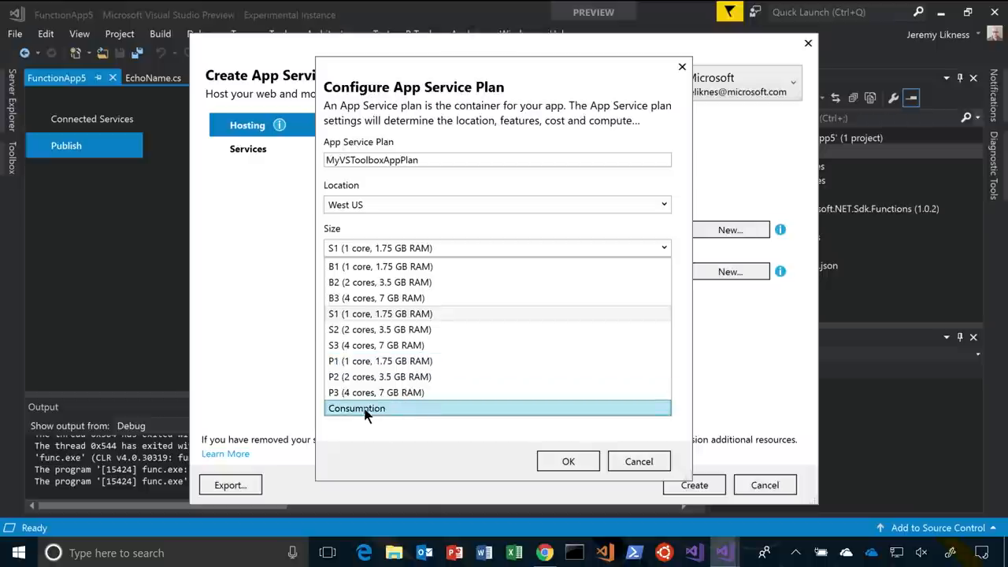
click(356, 408)
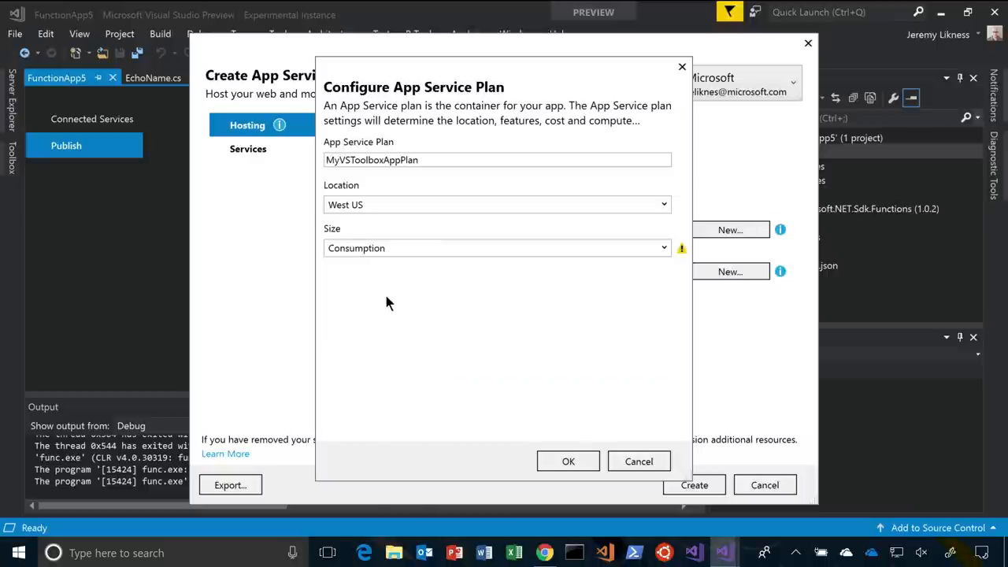
mouse_move(681, 248)
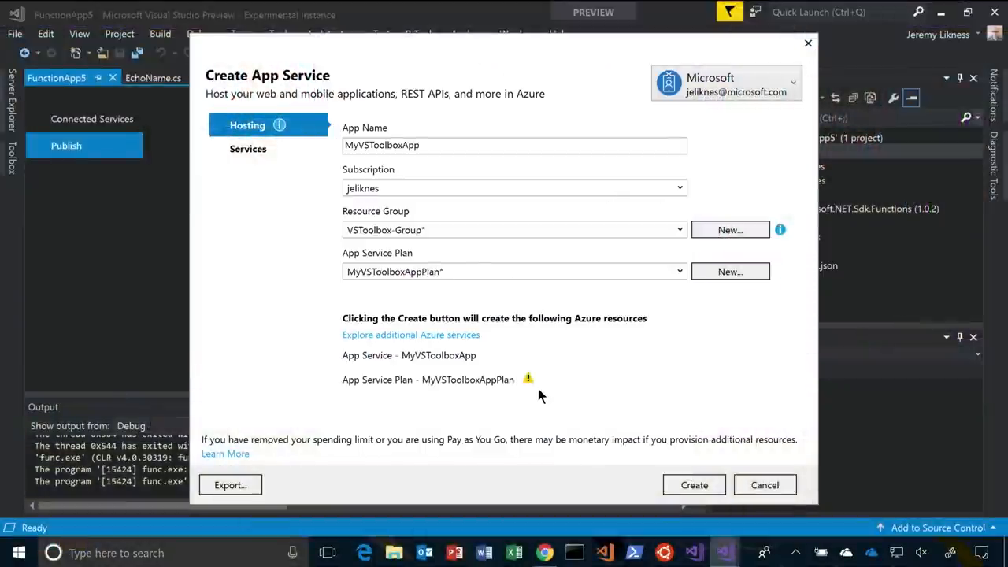
mouse_move(557, 347)
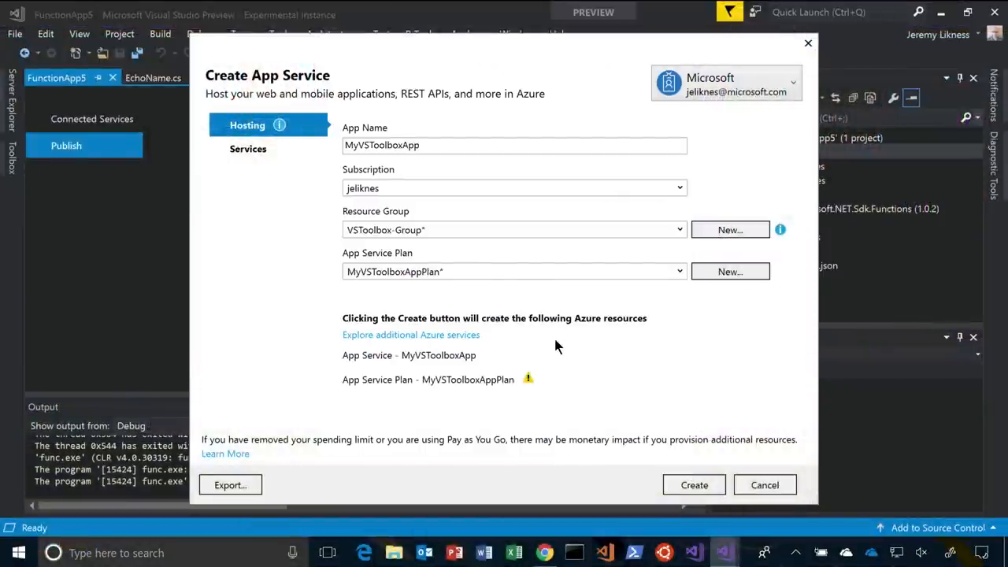
mouse_move(582, 340)
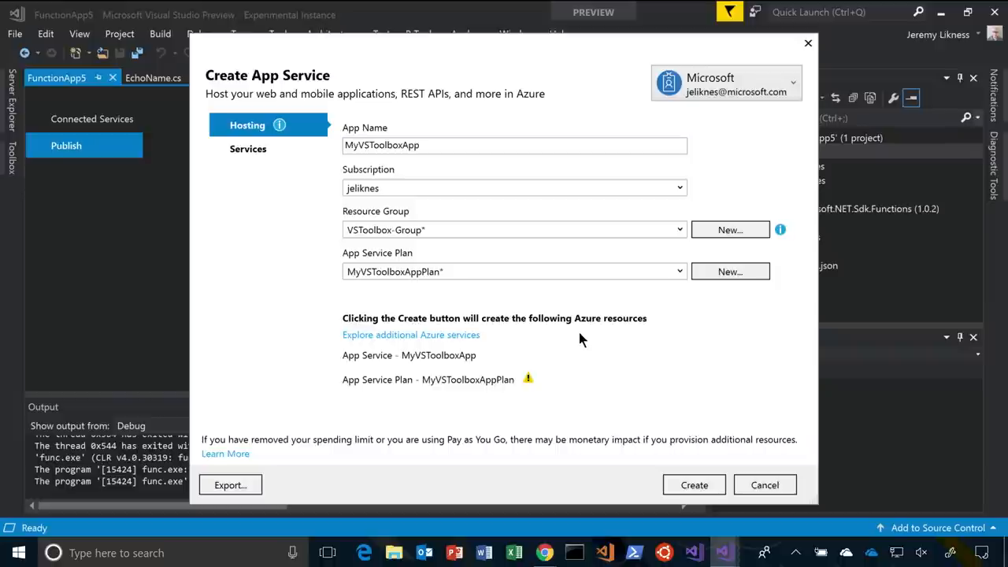